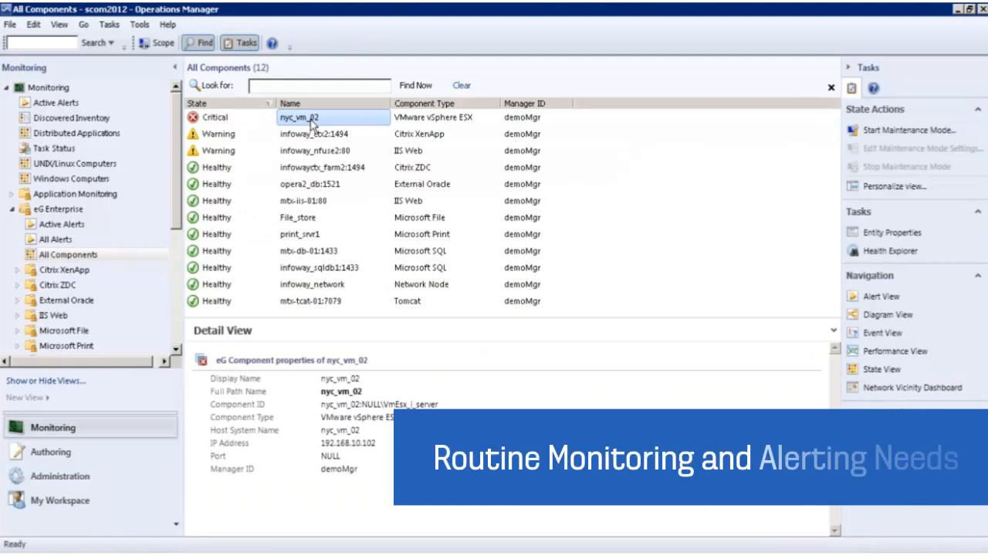
Step: Select the critical nyc_vm_02 ESX component to show its properties in the Detail View
left_click(879, 315)
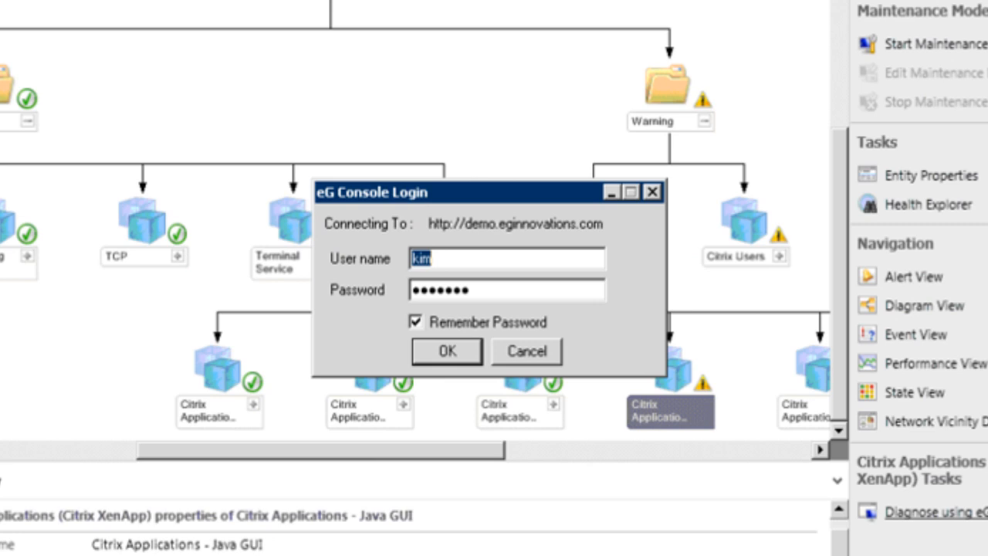
Step: Log in to eG Enterprise and diagnose nyc_vm_02's 'Virtual CPU utilization of console' measurement
left_click(443, 349)
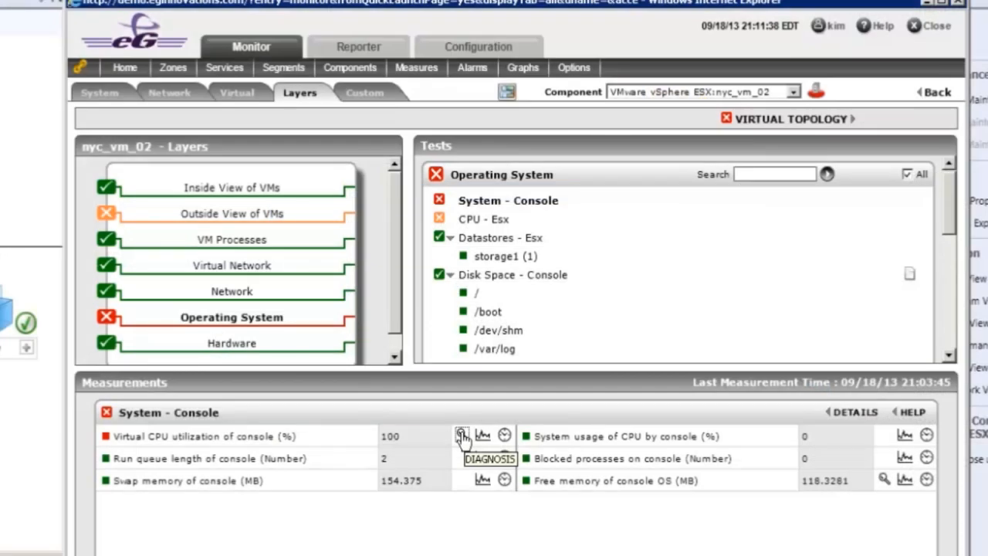
left_click(463, 434)
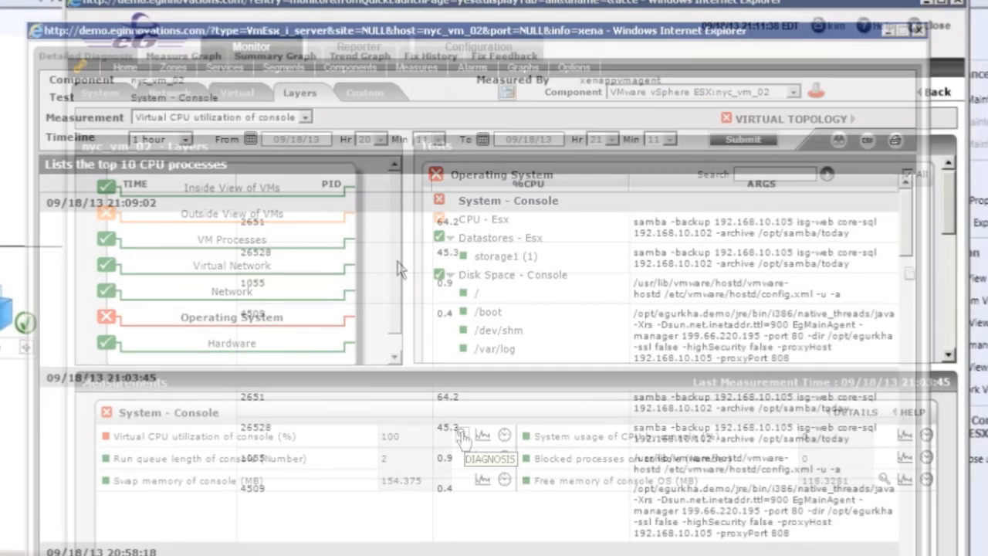